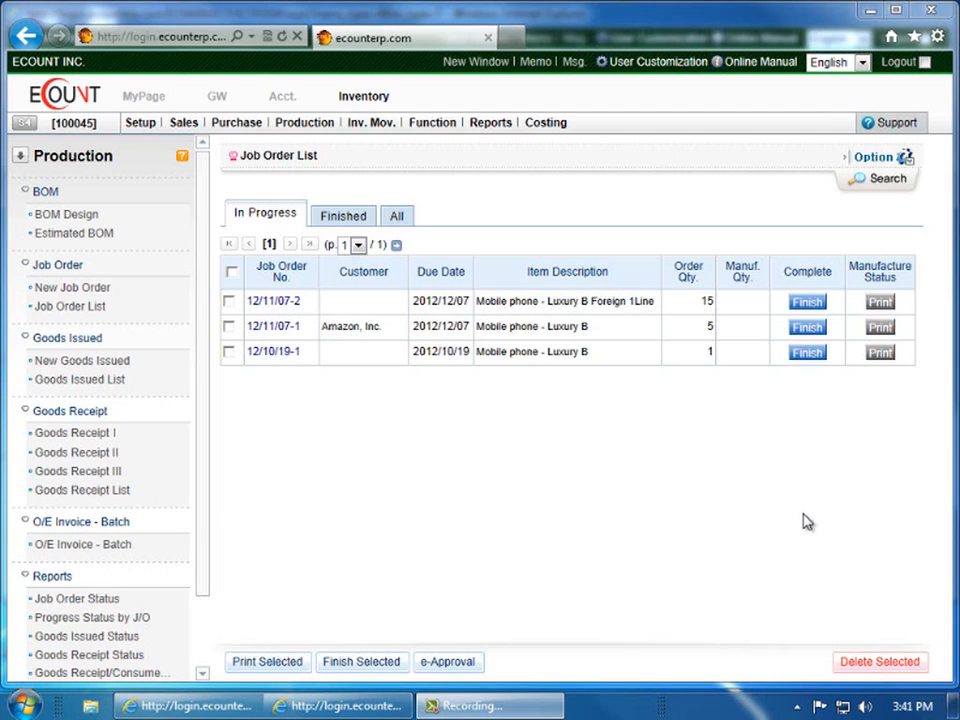
mouse_move(168, 327)
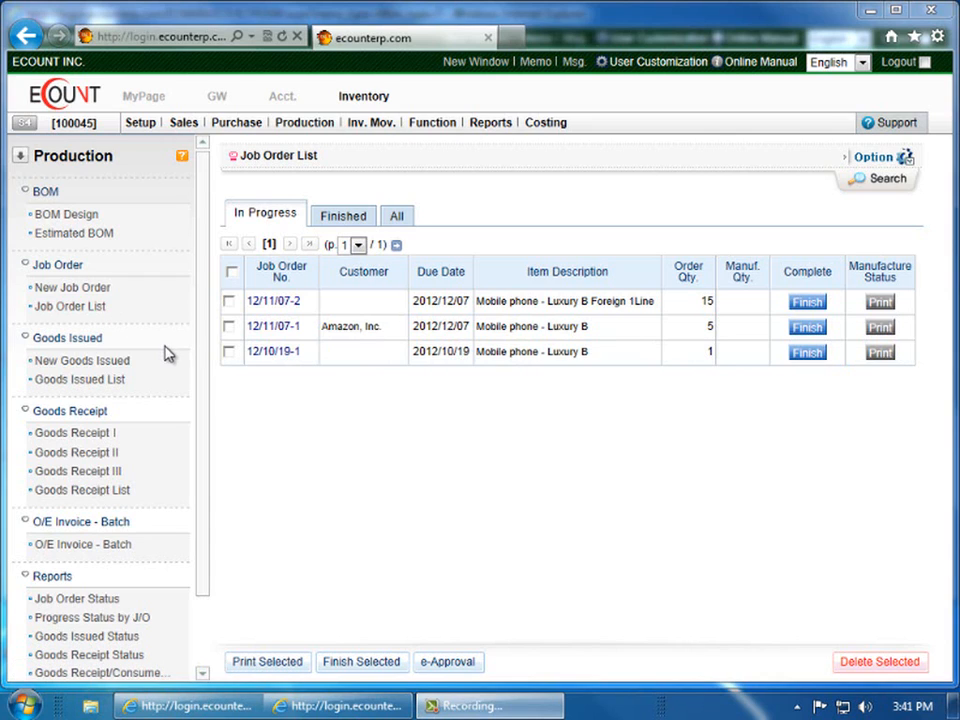
mouse_move(240, 238)
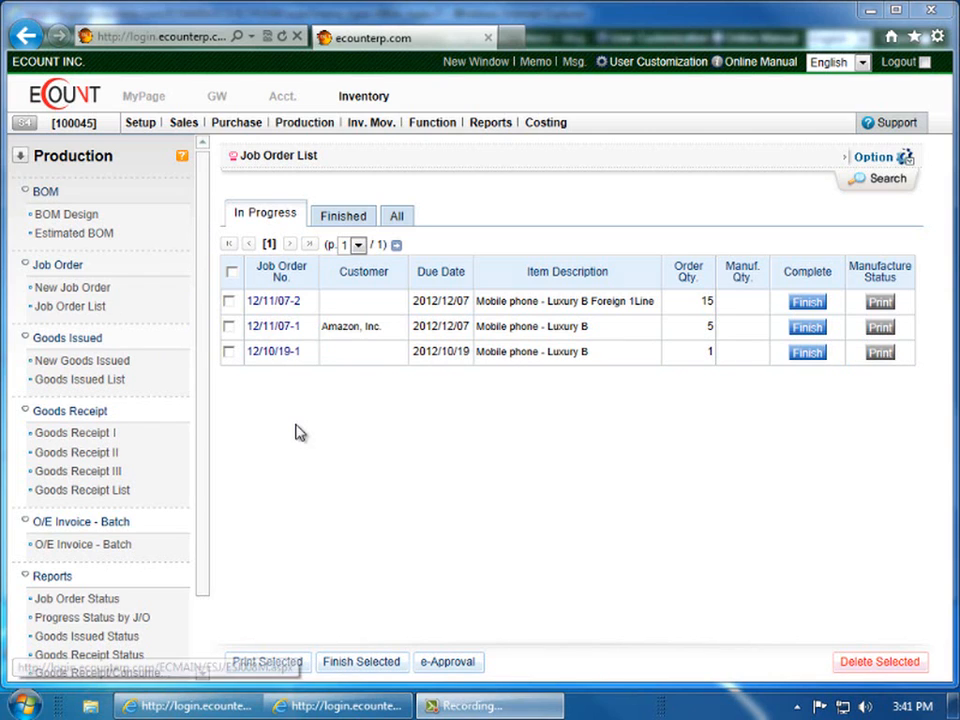
mouse_move(311, 429)
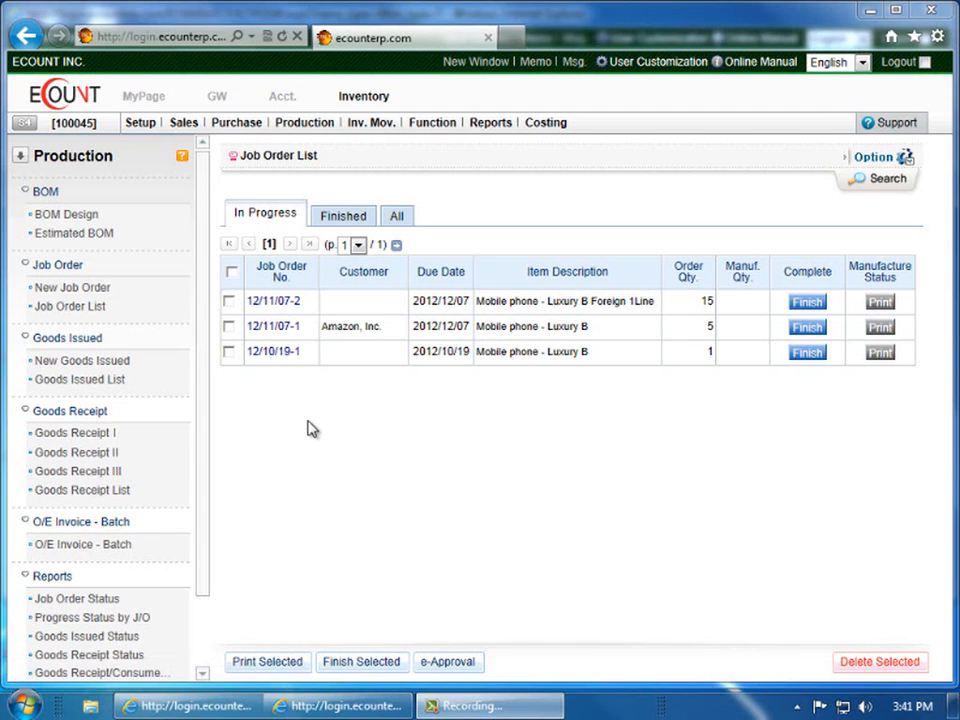
mouse_move(301, 428)
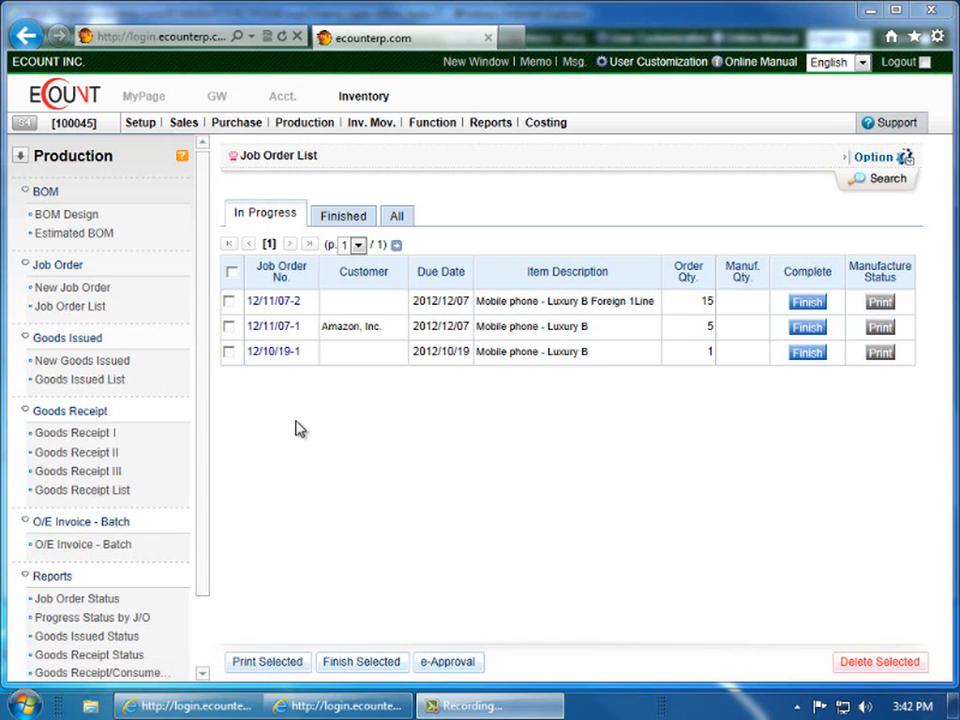
mouse_move(222, 383)
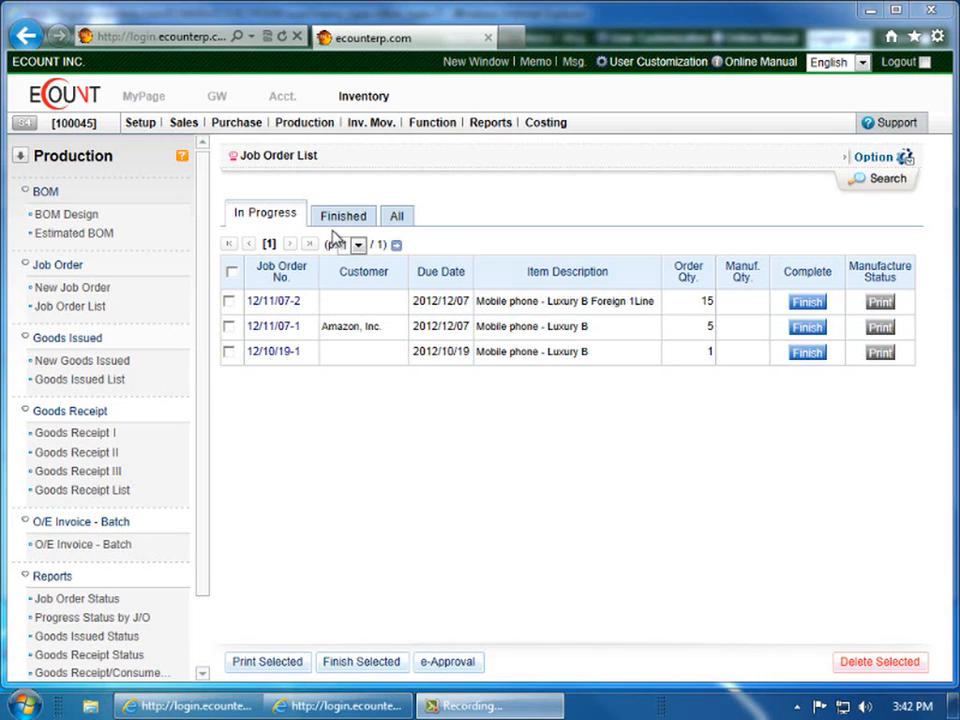
mouse_move(800, 287)
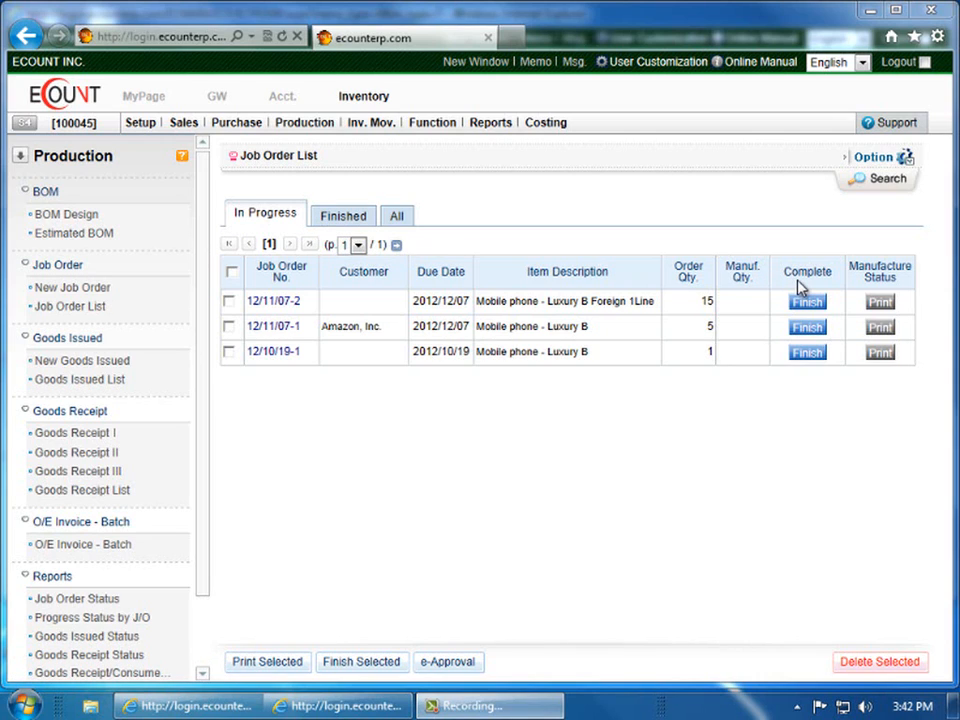
Step: Finish job order 12/11/07-2, then cancel that finish from the Finished list
left_click(807, 301)
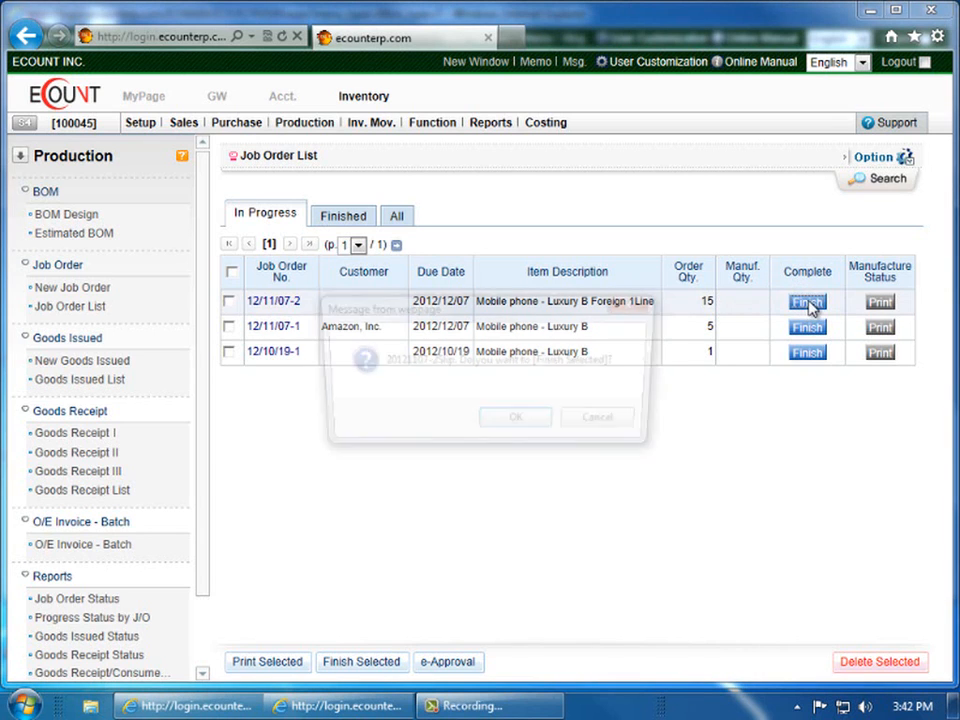
left_click(515, 417)
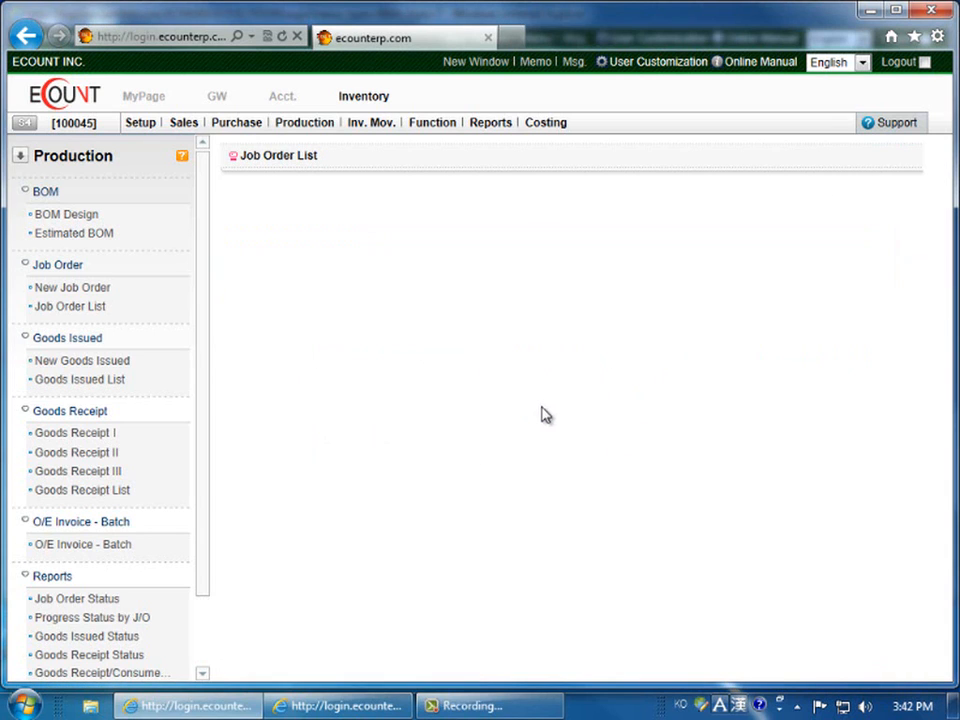
left_click(342, 214)
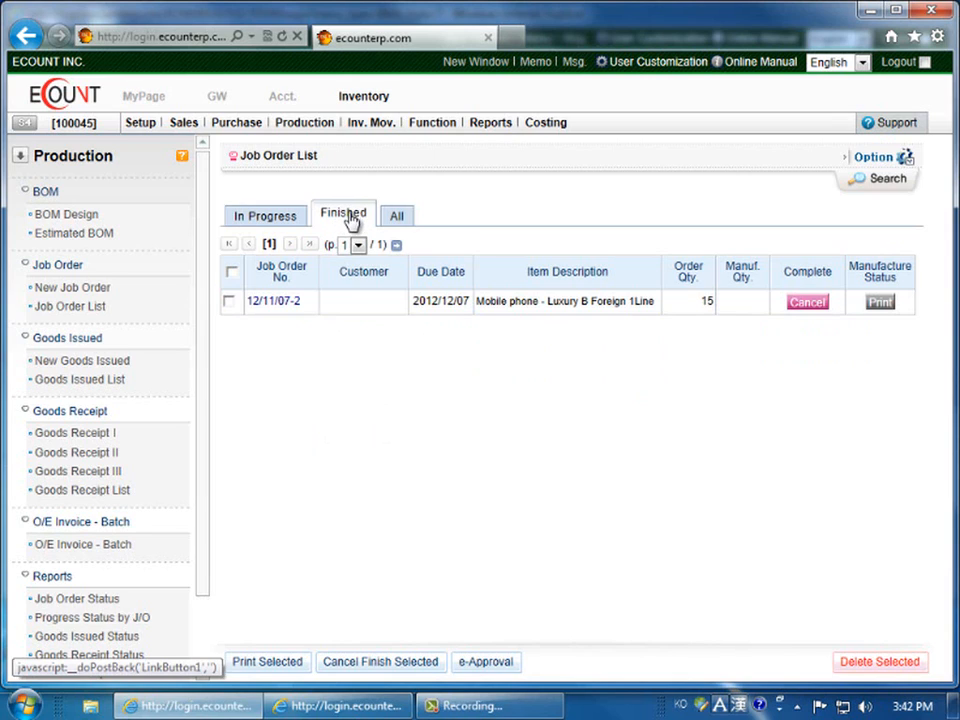
mouse_move(487, 374)
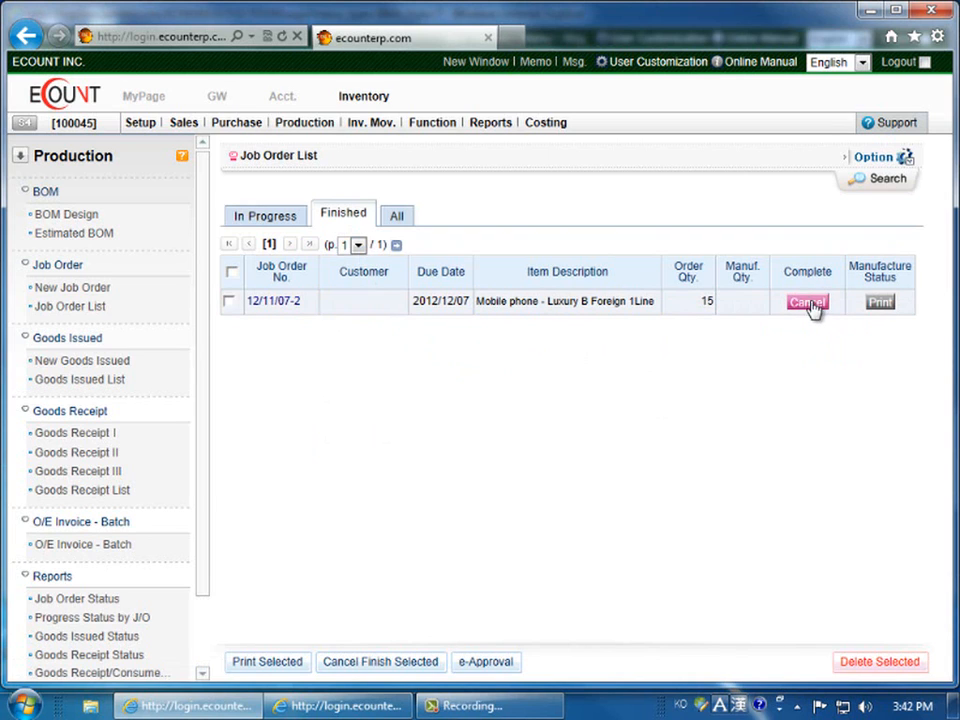
left_click(806, 301)
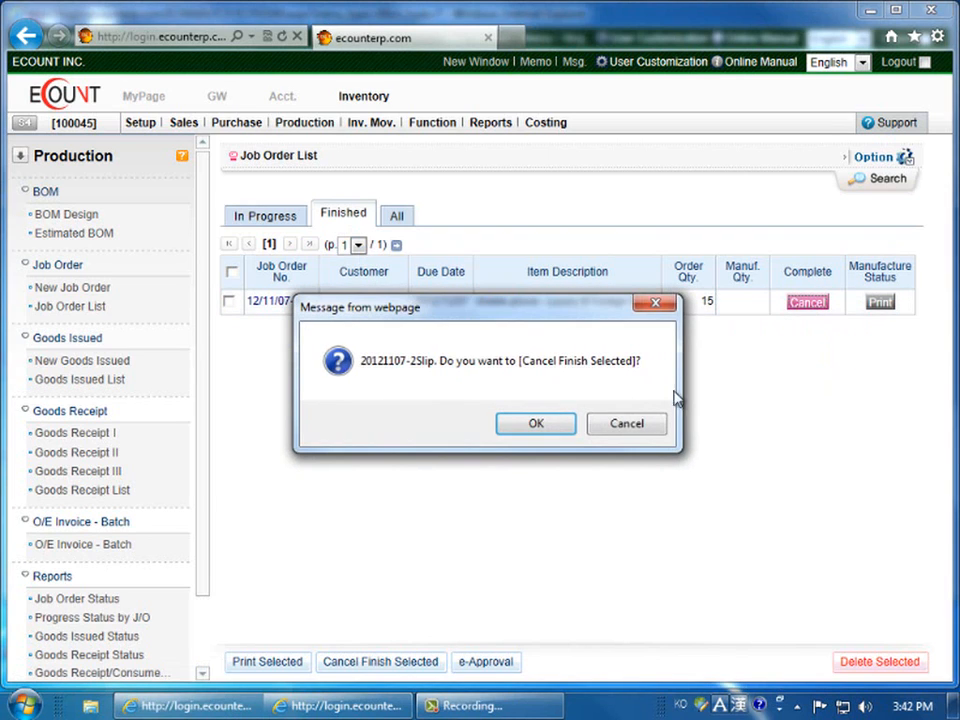
left_click(535, 423)
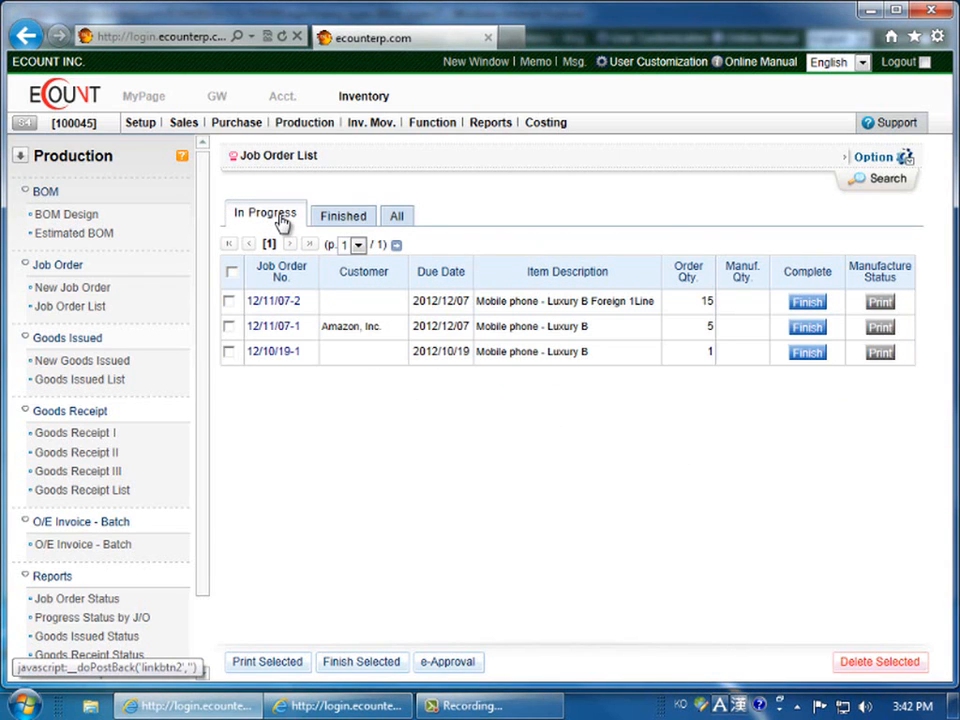
mouse_move(290, 232)
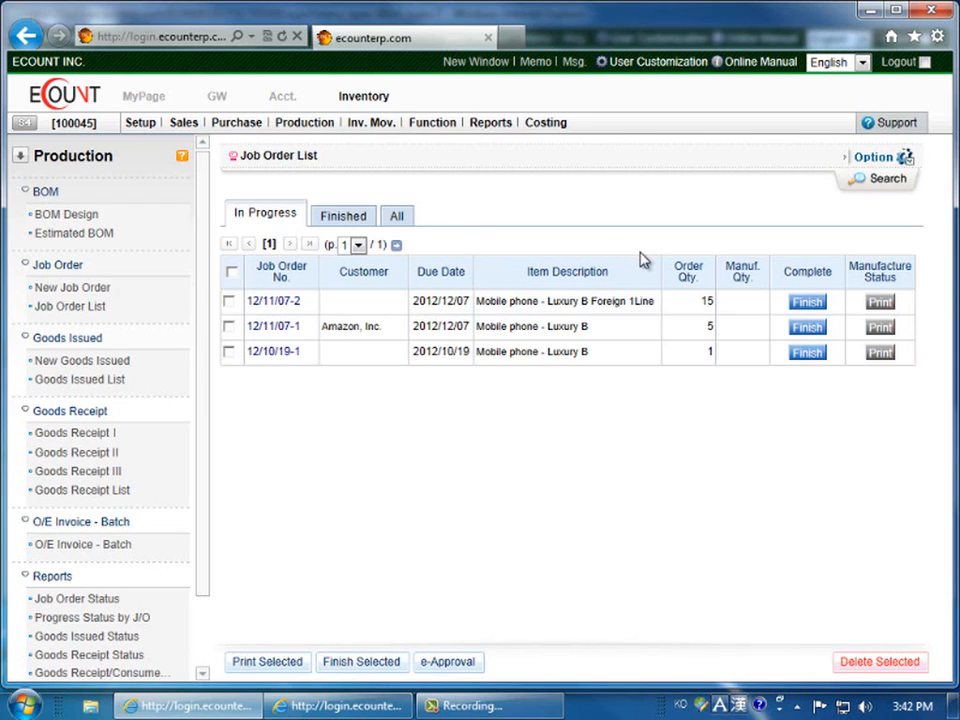
mouse_move(907, 290)
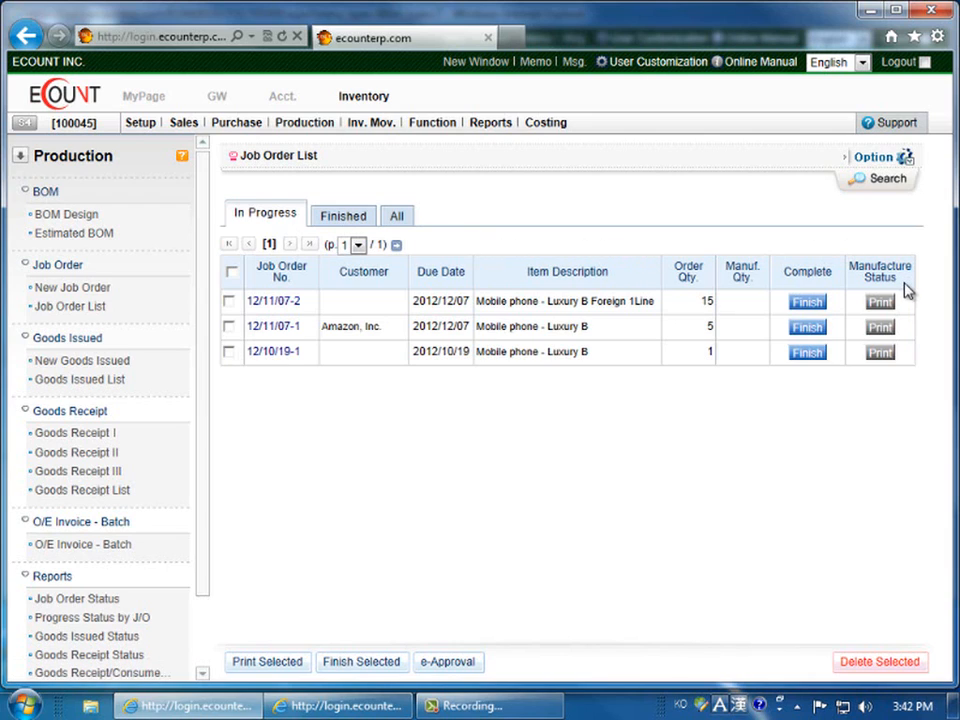
left_click(879, 301)
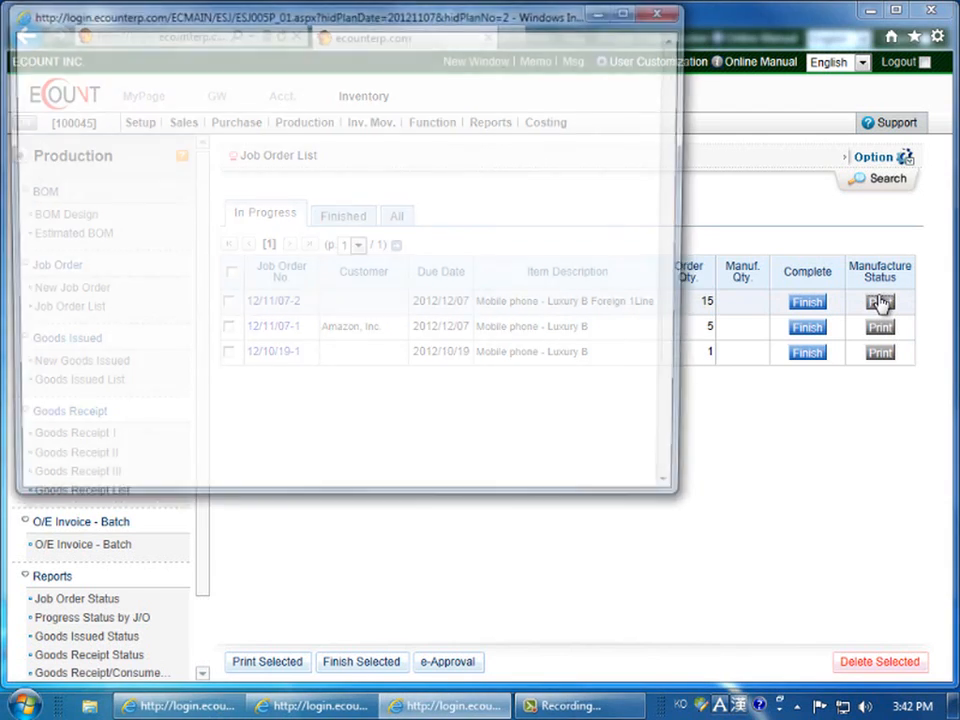
left_click(880, 302)
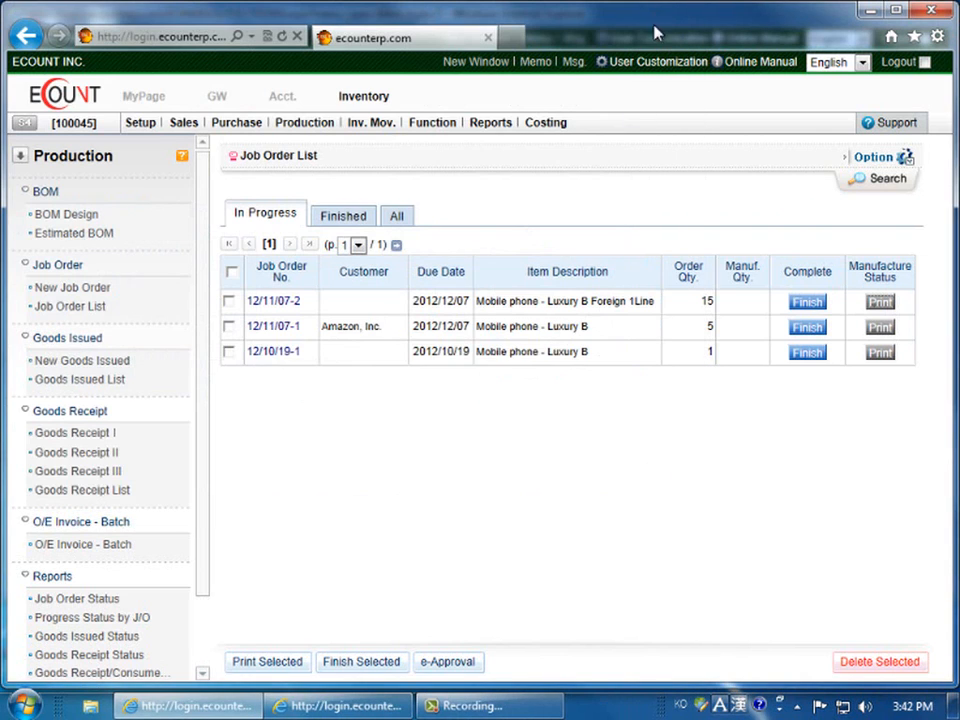
mouse_move(670, 407)
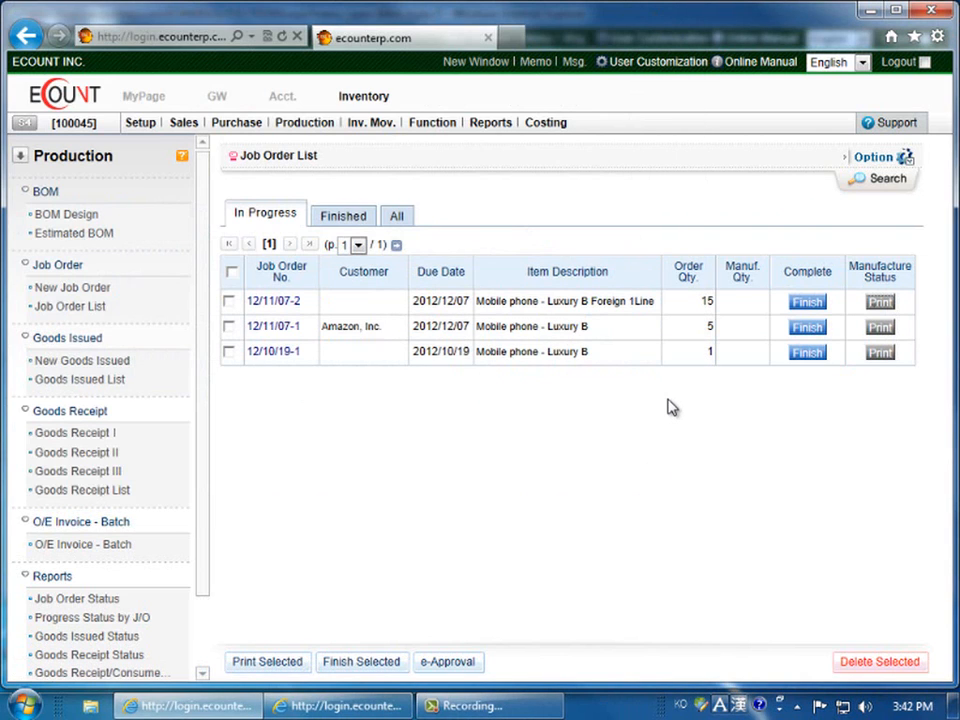
mouse_move(330, 358)
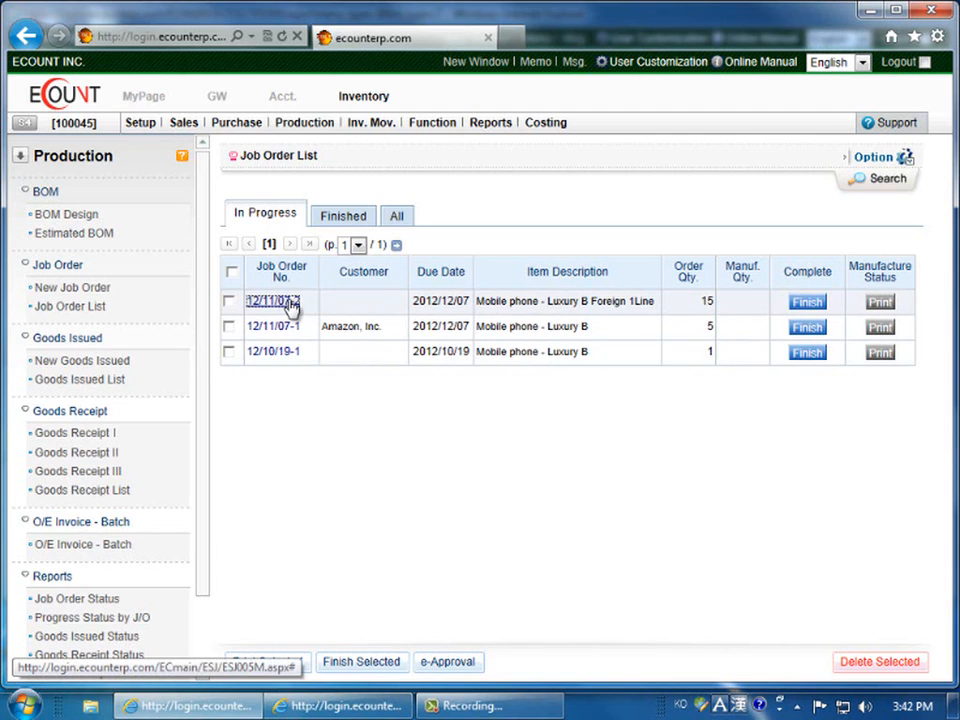
Step: Open job order 12/11/07-2 for editing
left_click(268, 300)
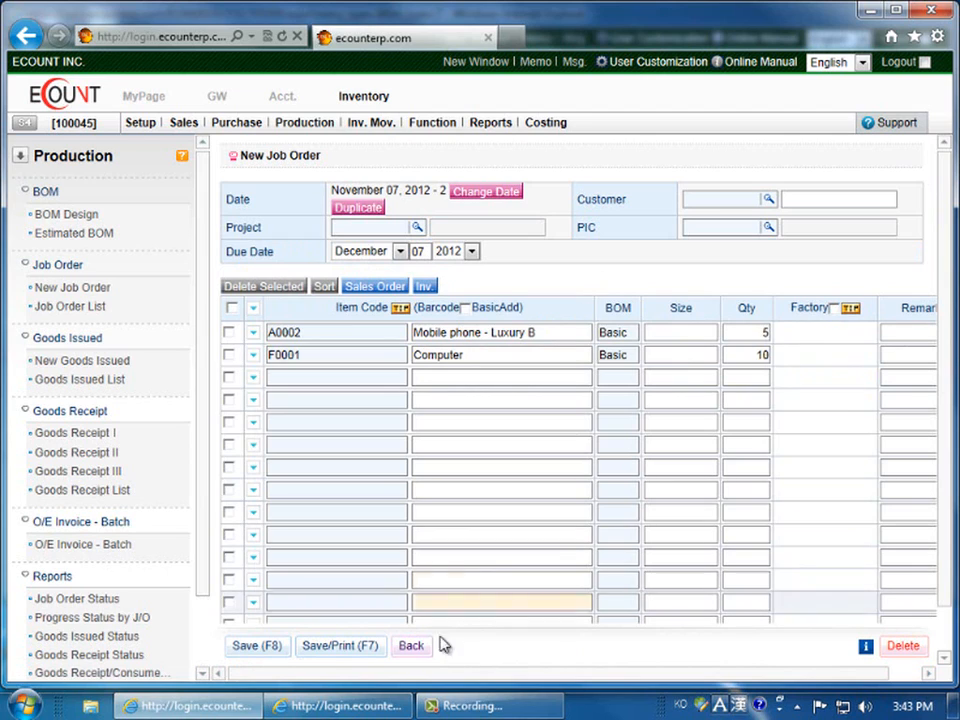
mouse_move(258, 645)
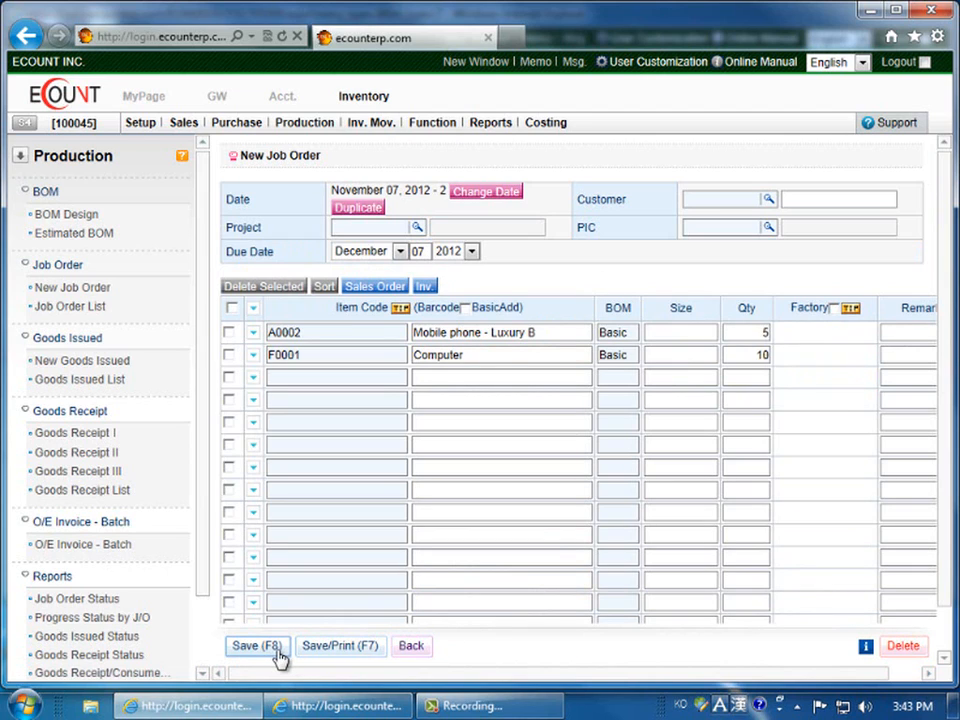
mouse_move(901, 645)
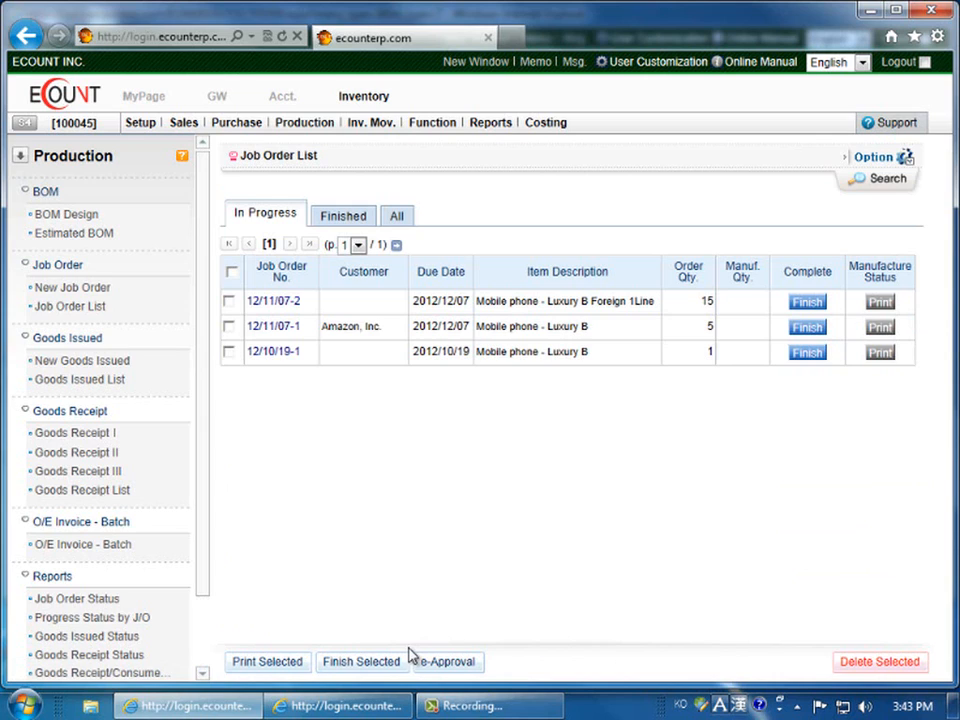
mouse_move(452, 638)
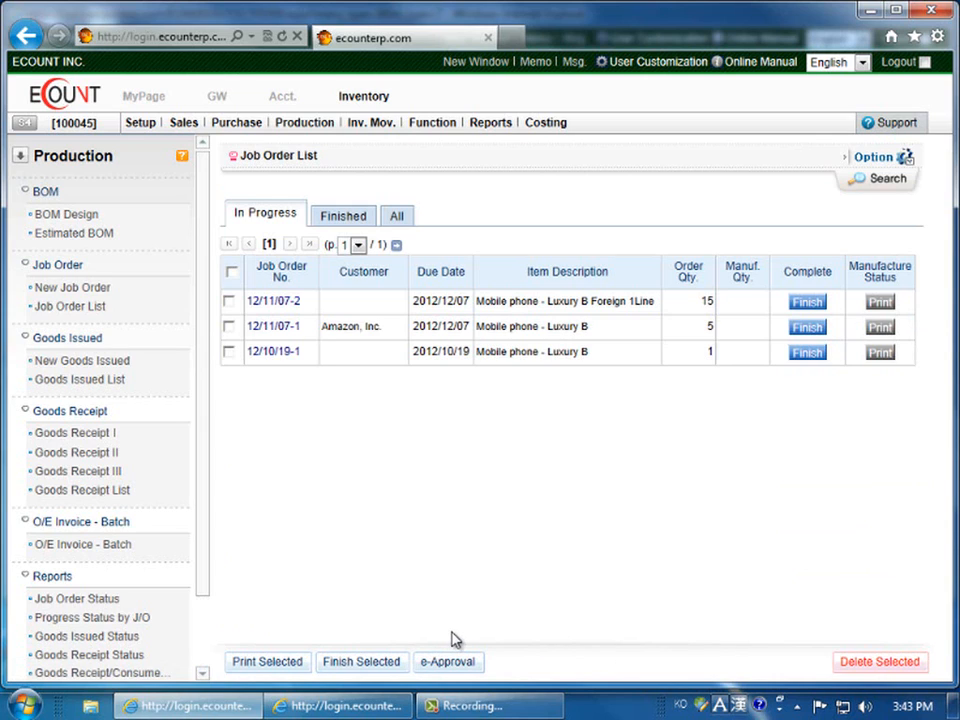
mouse_move(286, 407)
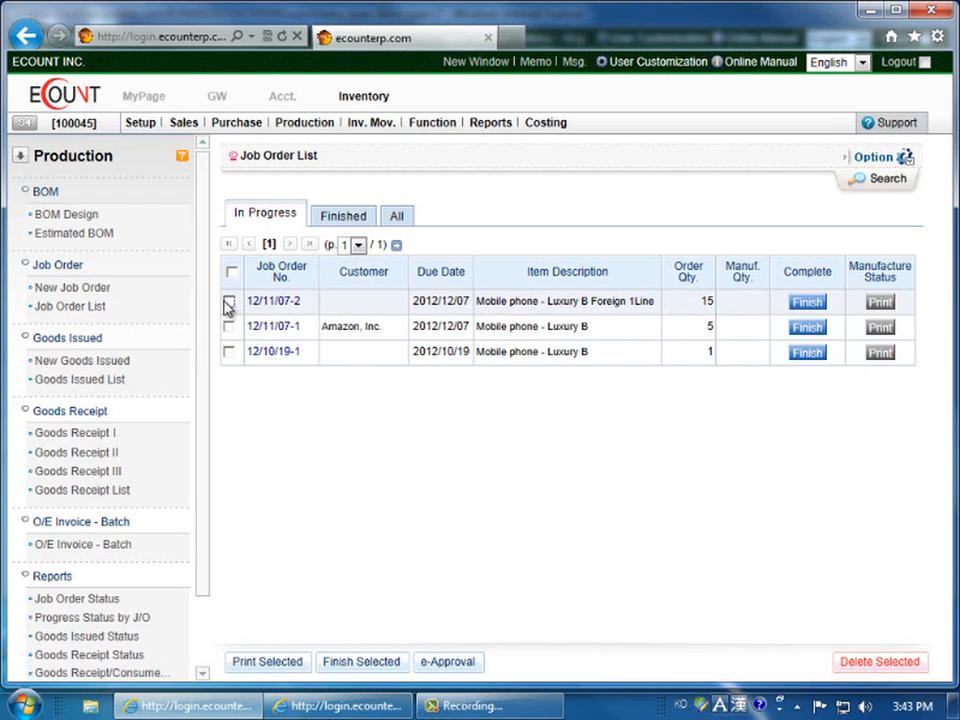
Step: Tick job order 12/11/07-2's checkbox and check the batch action options
left_click(231, 301)
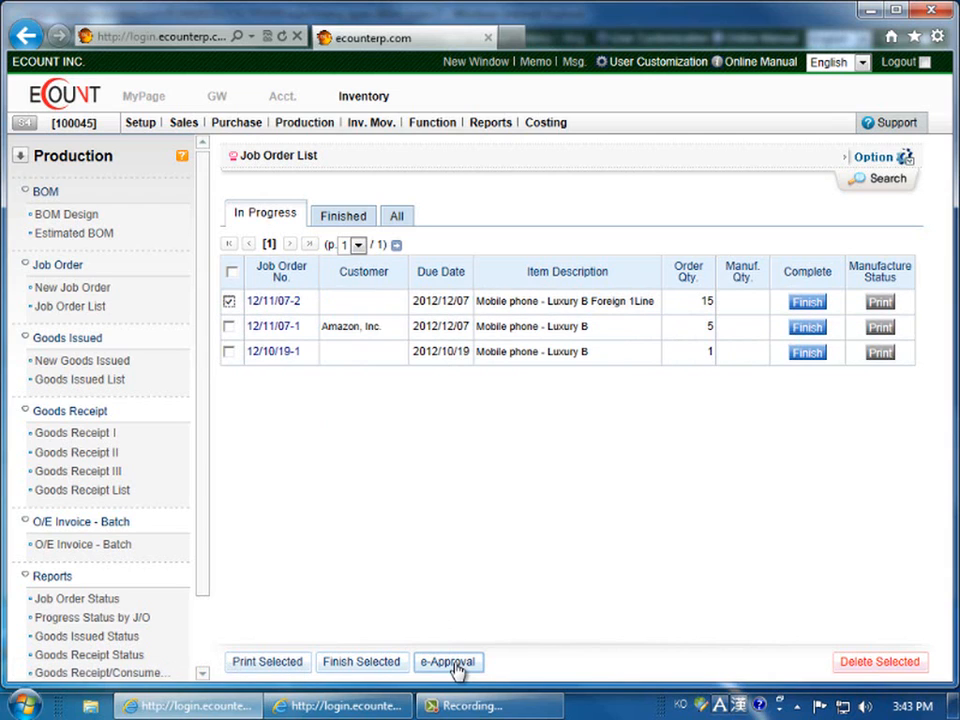
mouse_move(535, 634)
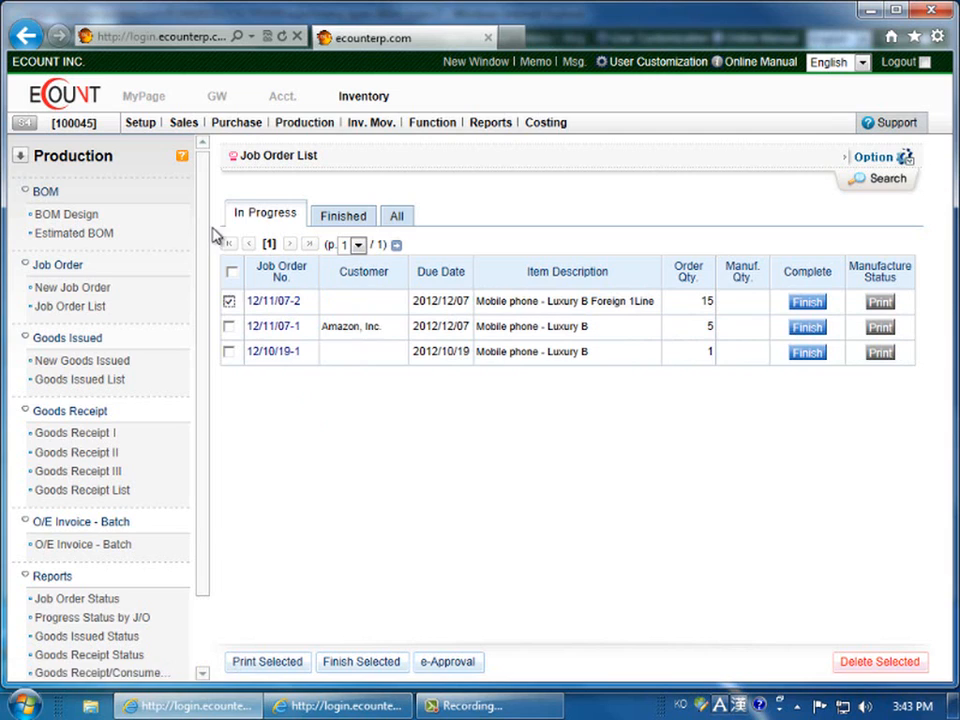
mouse_move(507, 210)
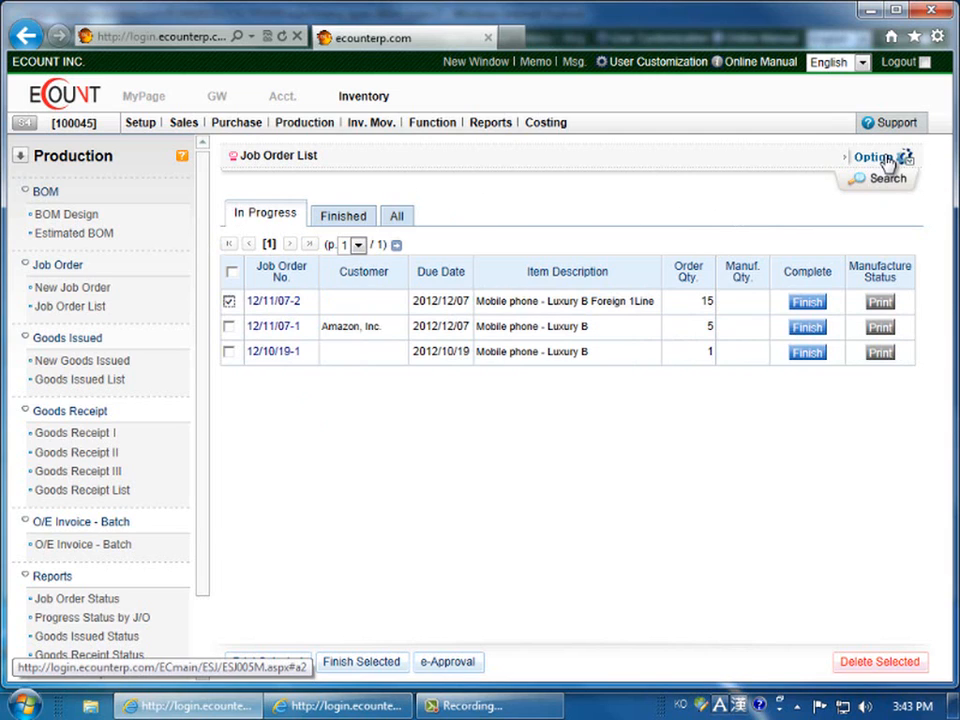
left_click(874, 157)
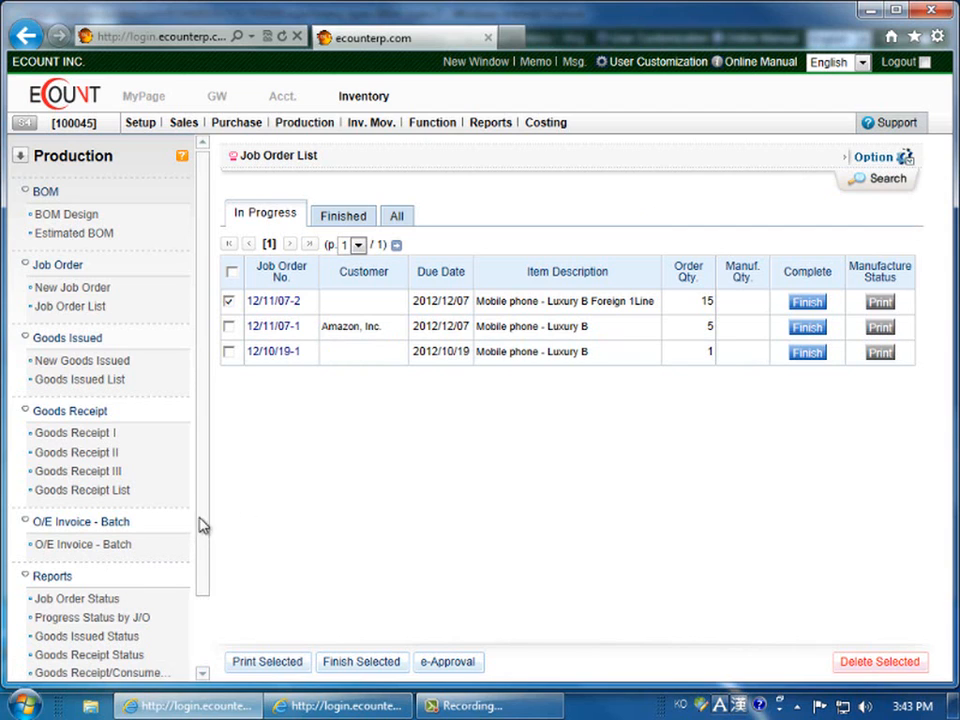
Step: Run the Job Order Status report for November 1–7, 2012, then review its search conditions
scroll("down", 3)
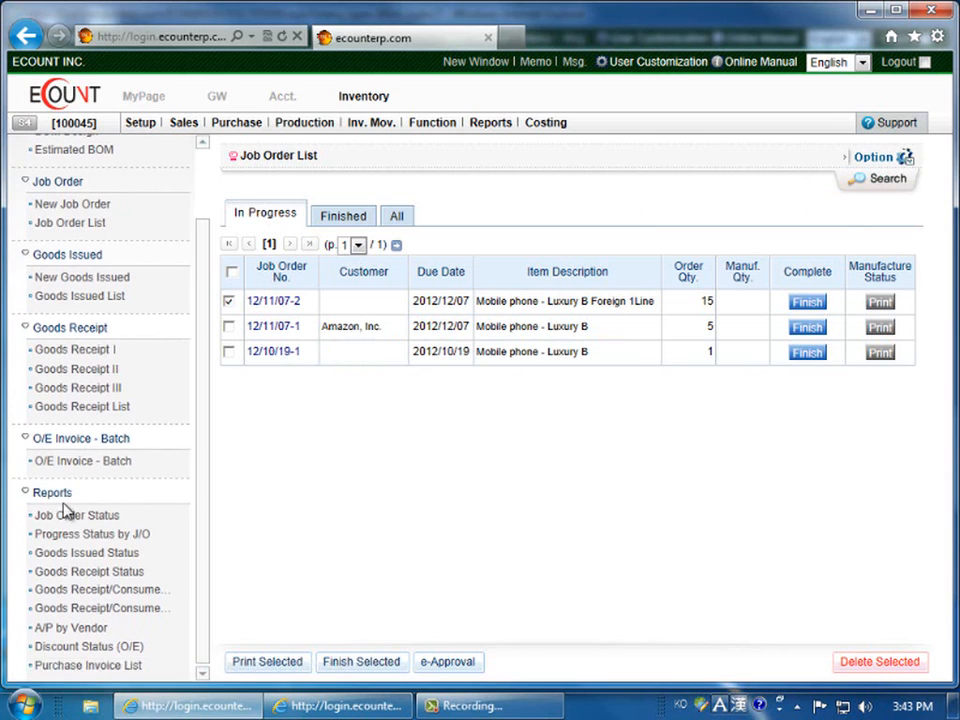
left_click(77, 515)
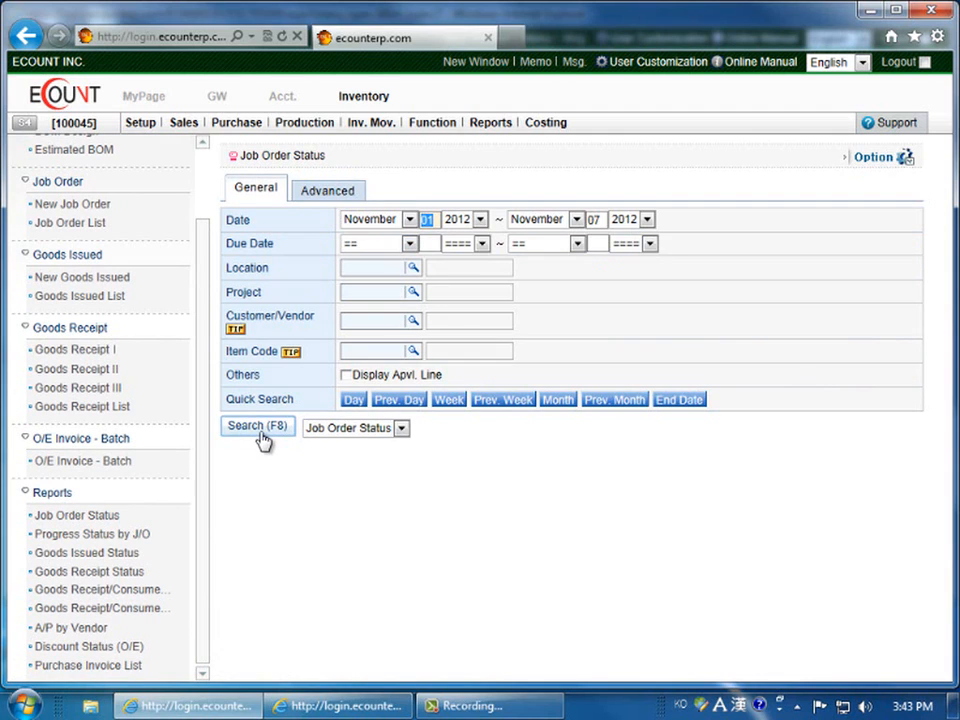
left_click(257, 427)
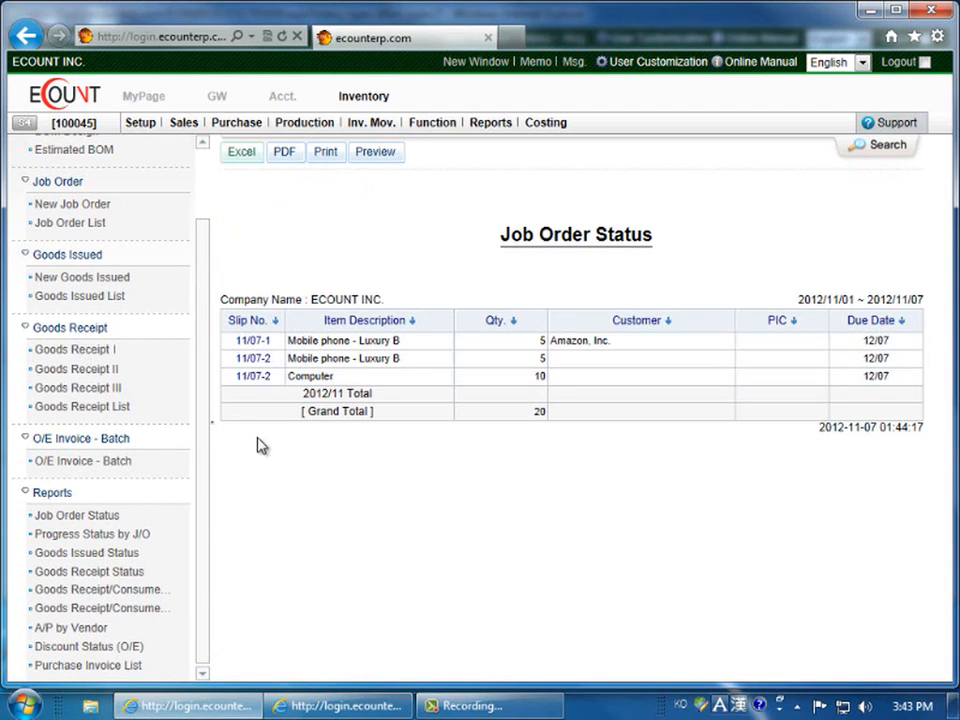
mouse_move(697, 387)
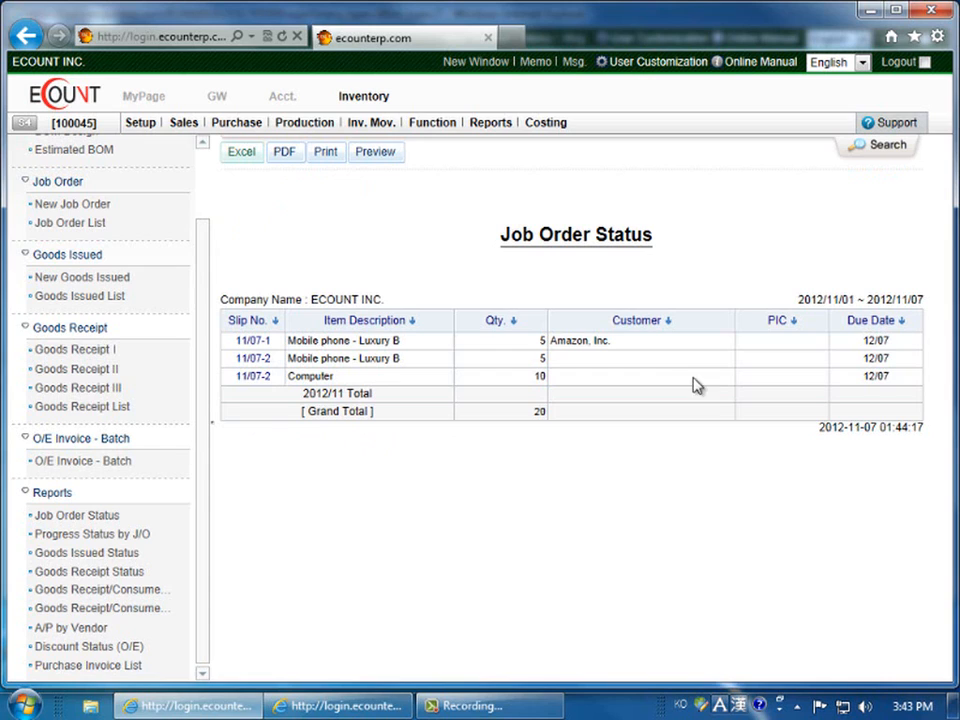
mouse_move(884, 145)
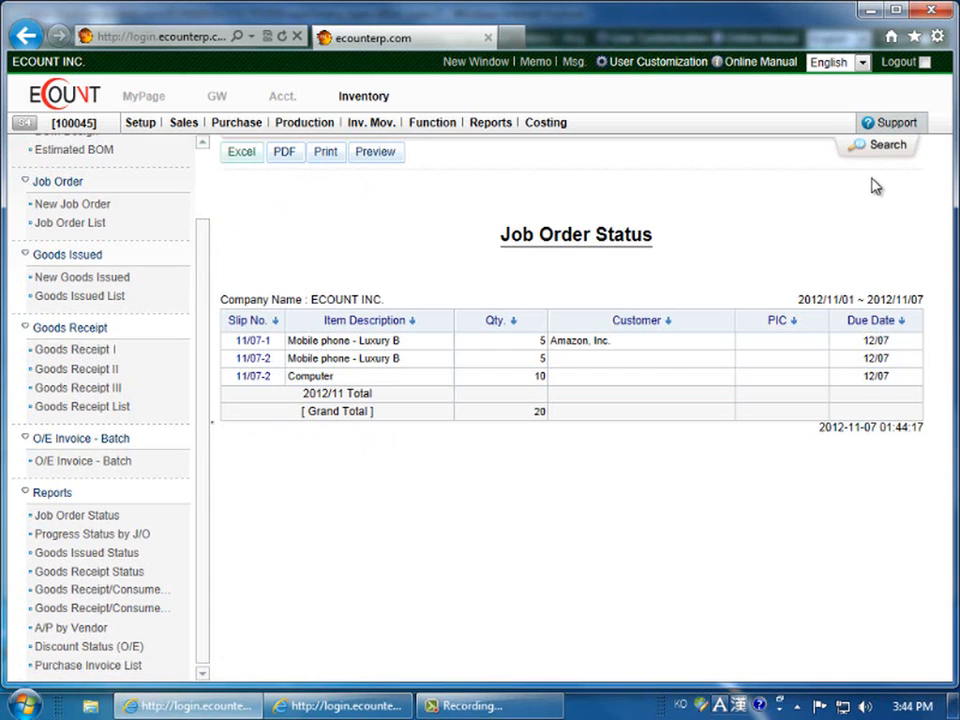
left_click(877, 145)
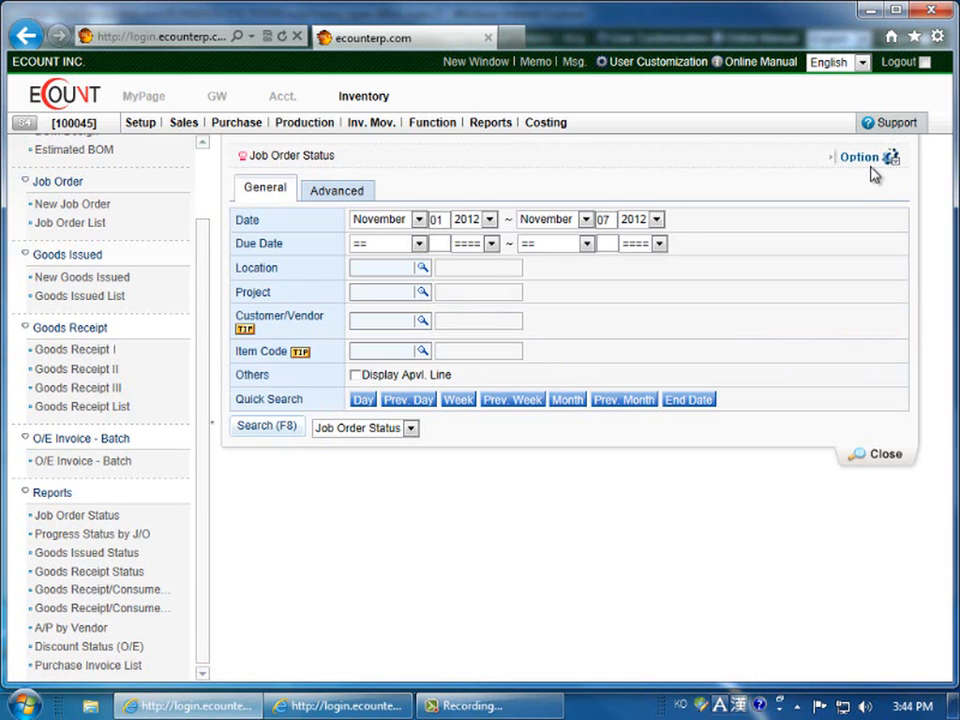
left_click(865, 157)
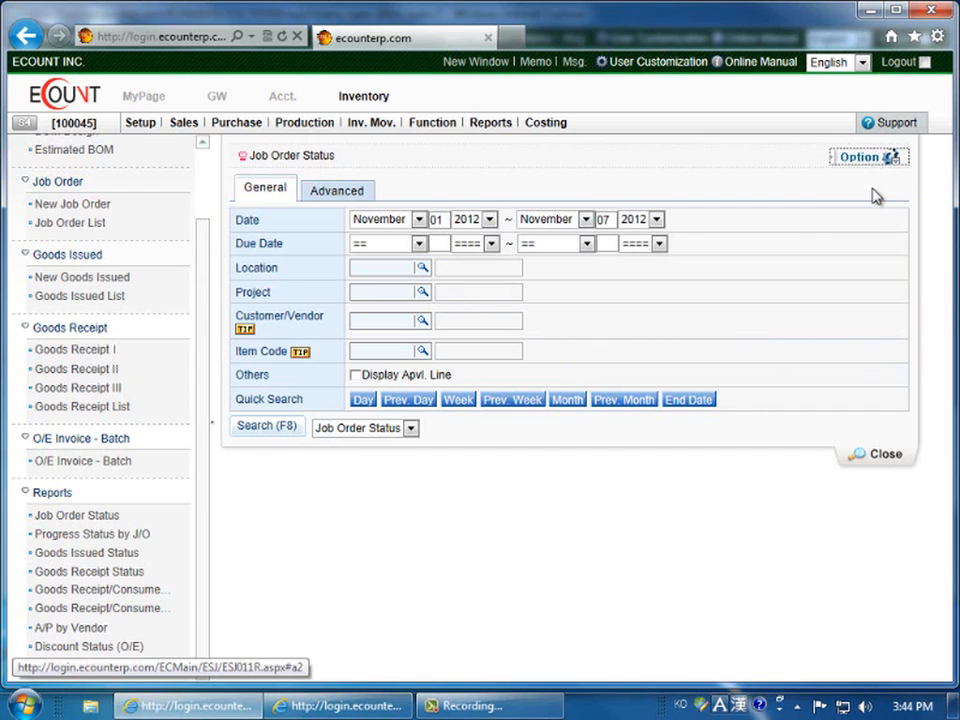
mouse_move(888, 460)
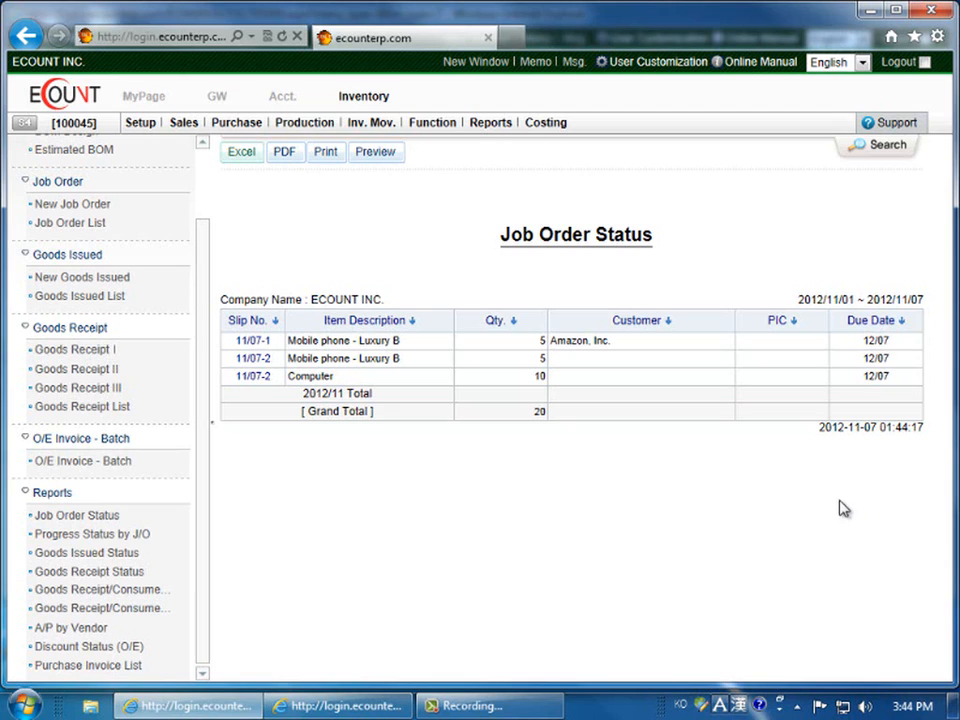
mouse_move(516, 536)
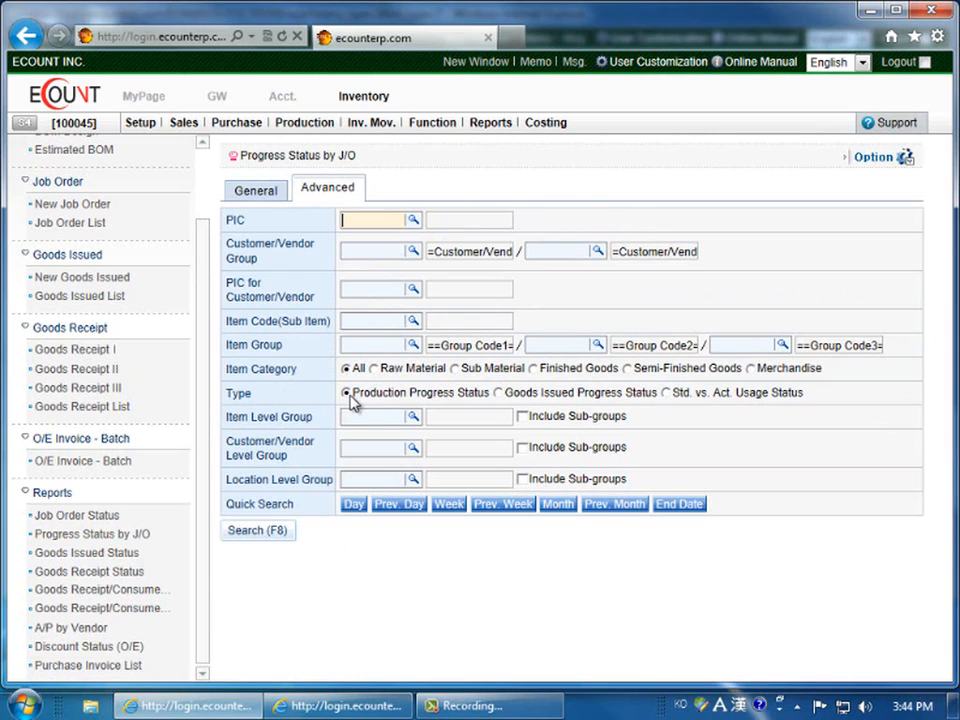
Step: Select Std. vs. Act. Usage Status as the Progress Status by J/O report type
left_click(499, 392)
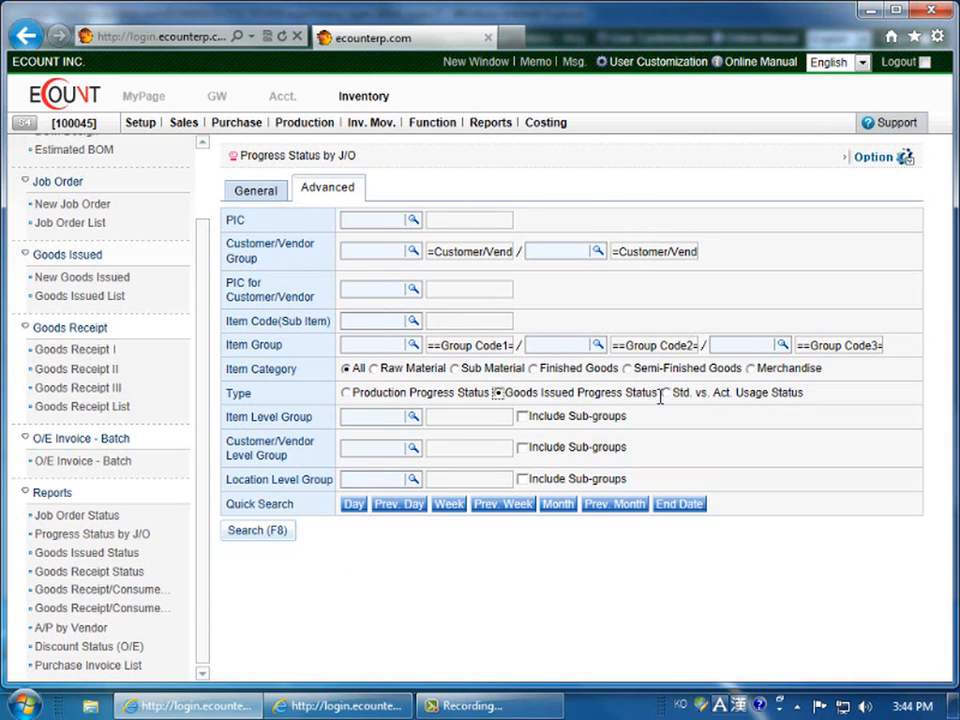
left_click(665, 392)
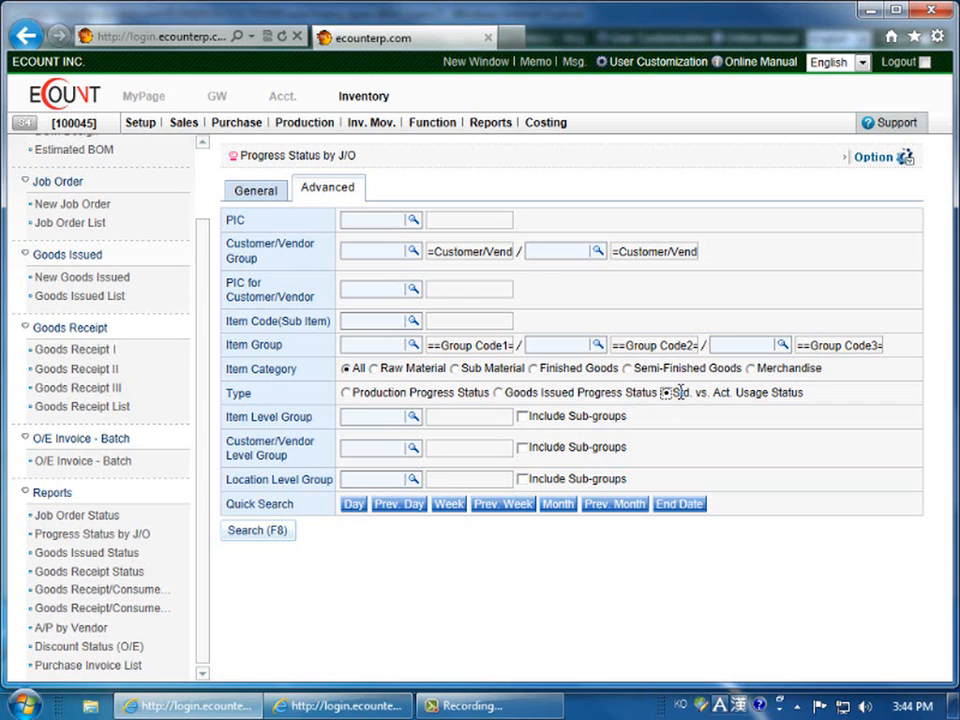